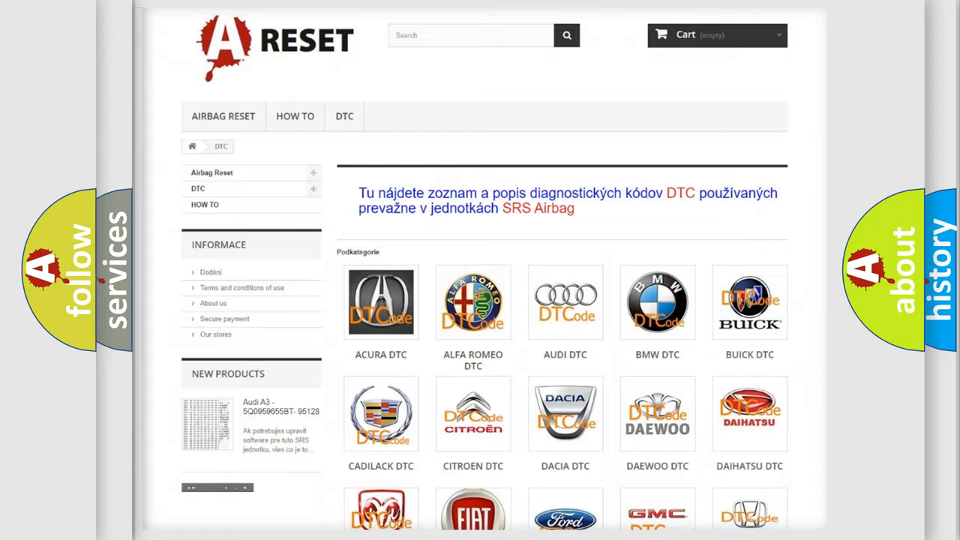
scroll("down", 3)
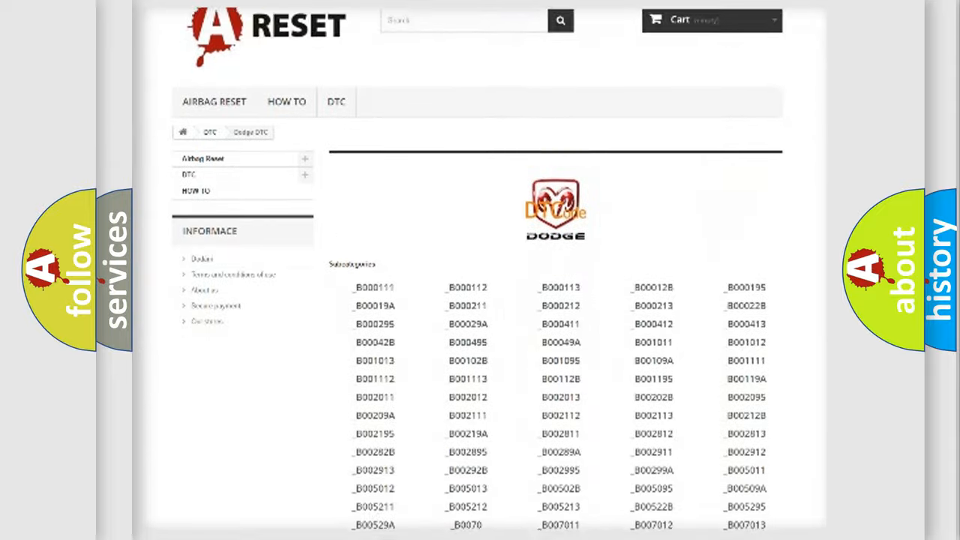
scroll("down", 3)
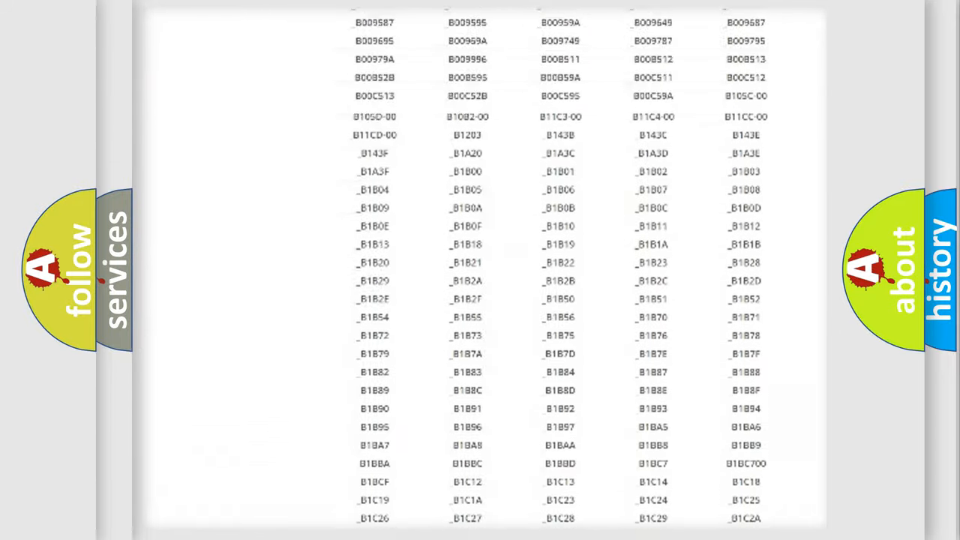
scroll("up", 3)
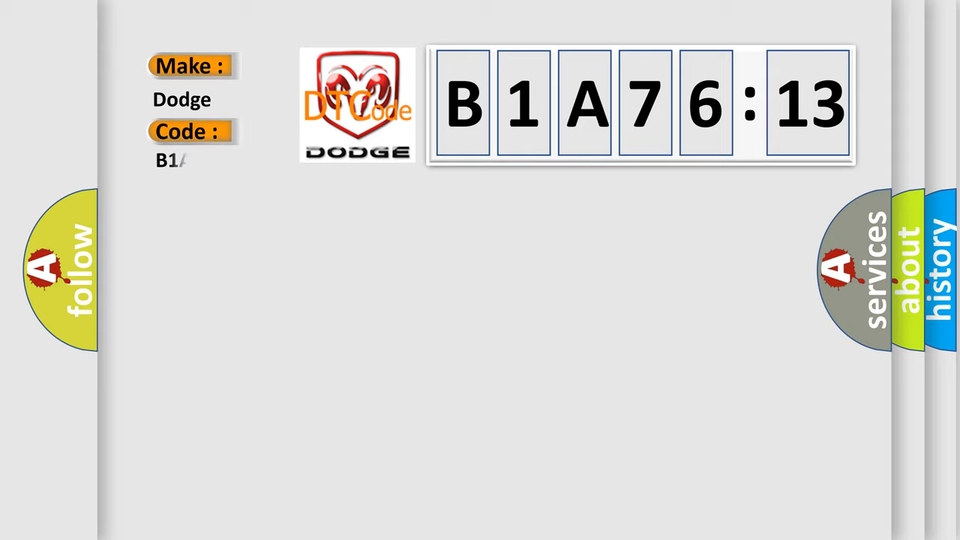
type("A7613")
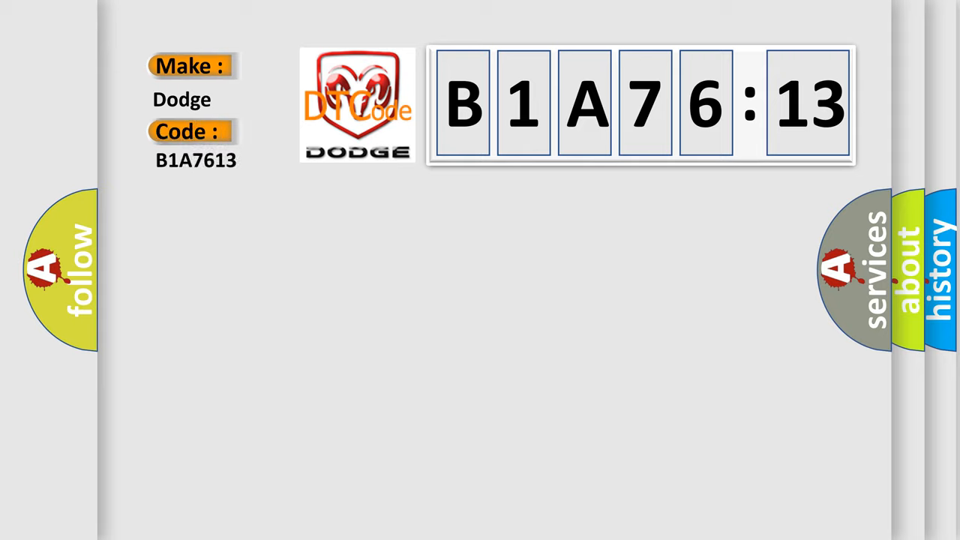